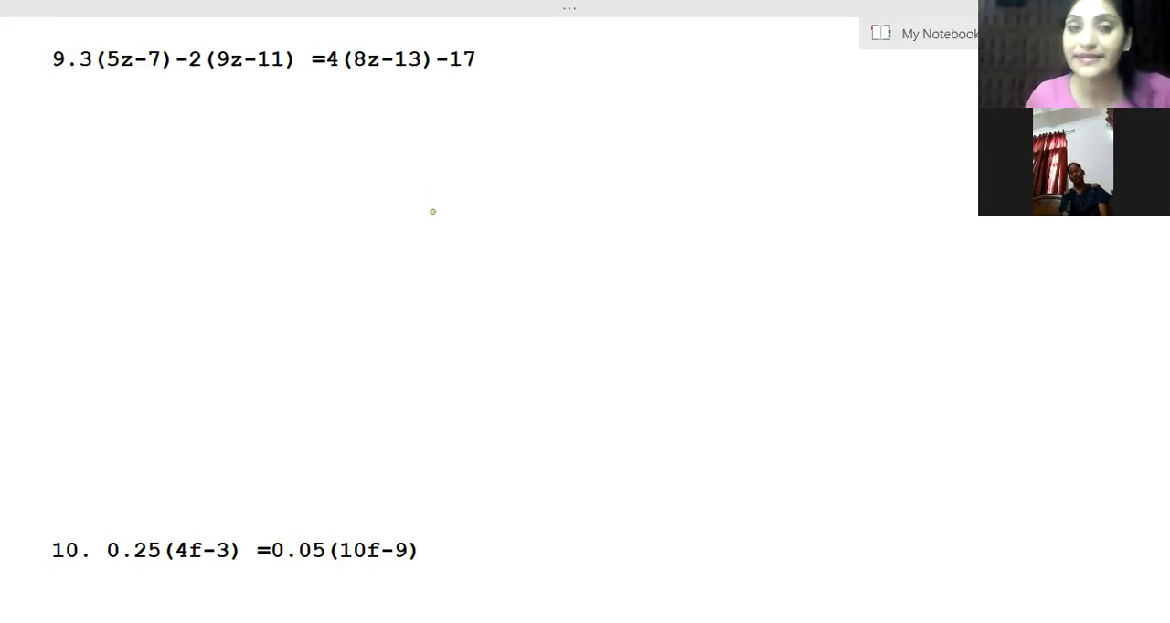
{"action": "mouse_move", "coordinate": [97, 79]}
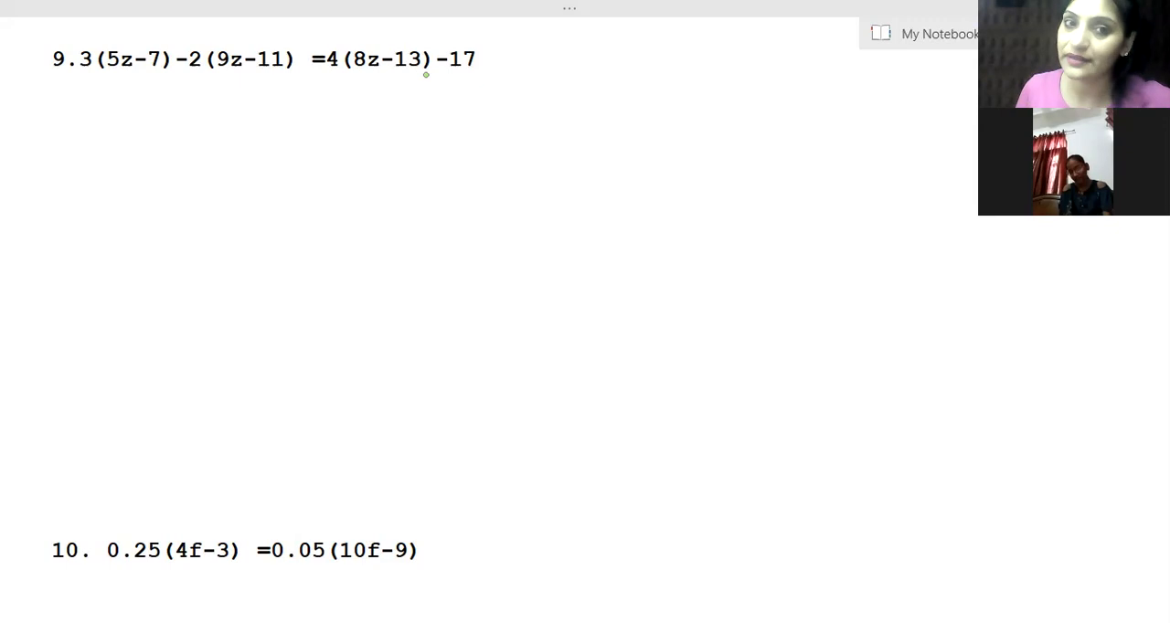
{"action": "mouse_move", "coordinate": [502, 61]}
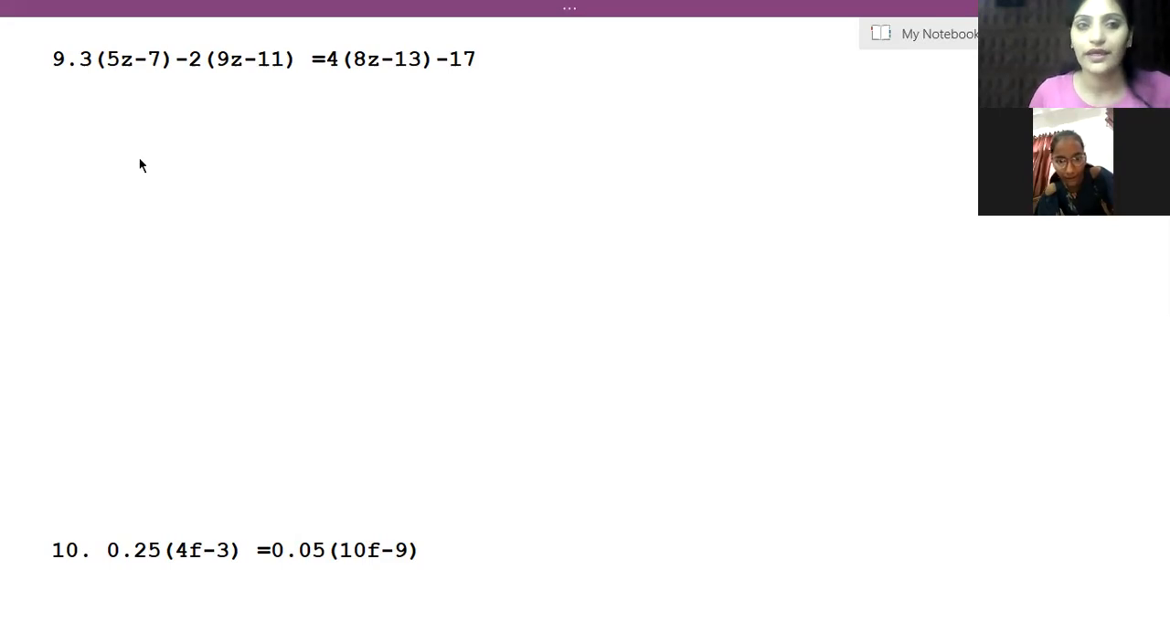
{"action": "mouse_move", "coordinate": [321, 202]}
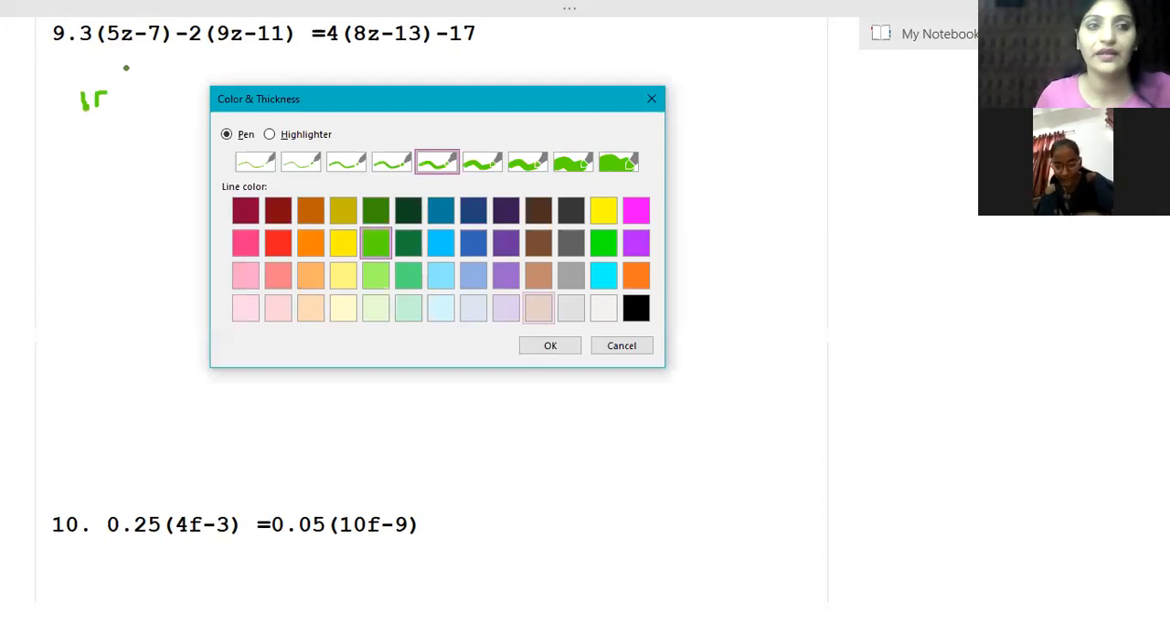
In green ink, write 15z−21−18z+22 = 32z−52−17 beneath question 9
{"action": "left_click", "coordinate": [549, 346]}
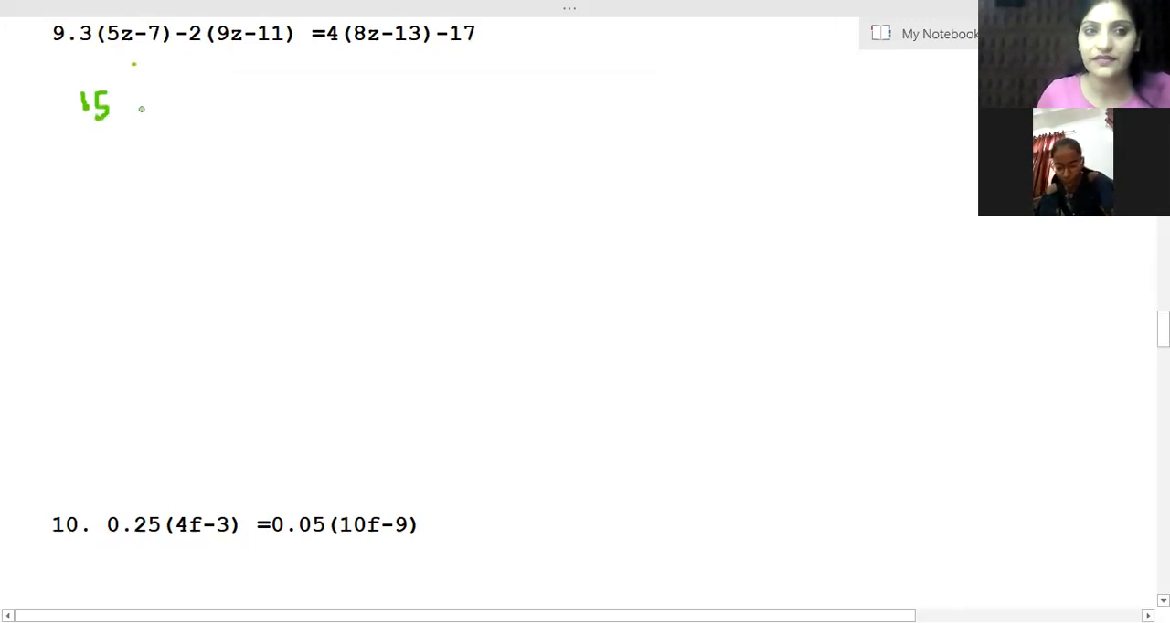
{"action": "left_click_drag", "start_coordinate": [119, 108], "coordinate": [192, 108]}
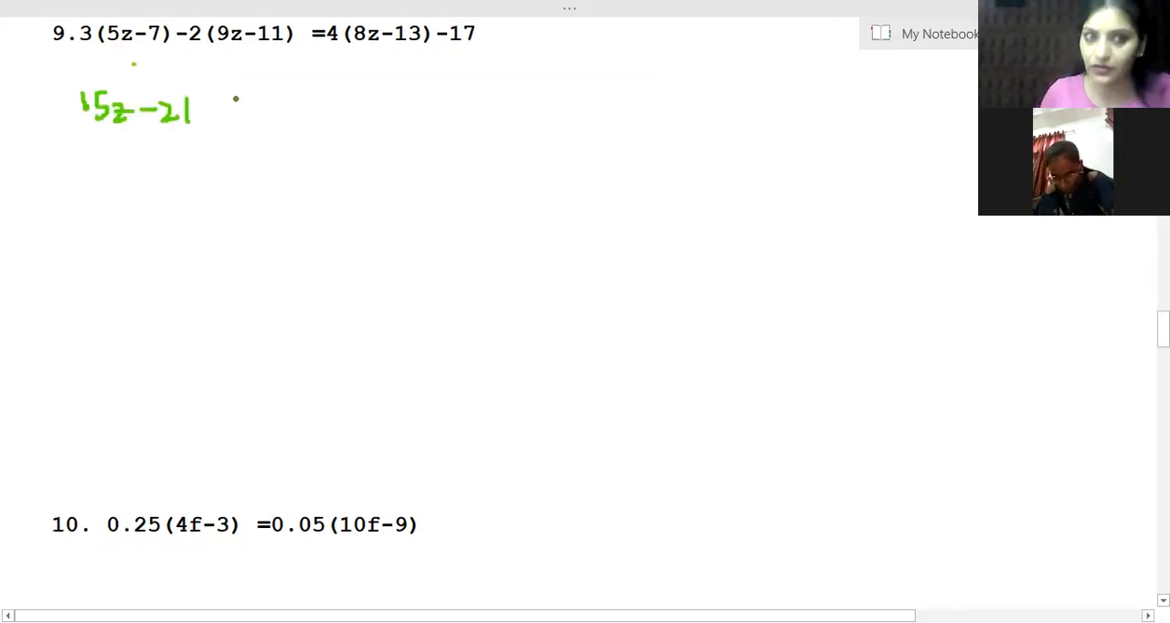
{"action": "left_click_drag", "start_coordinate": [206, 109], "coordinate": [260, 110]}
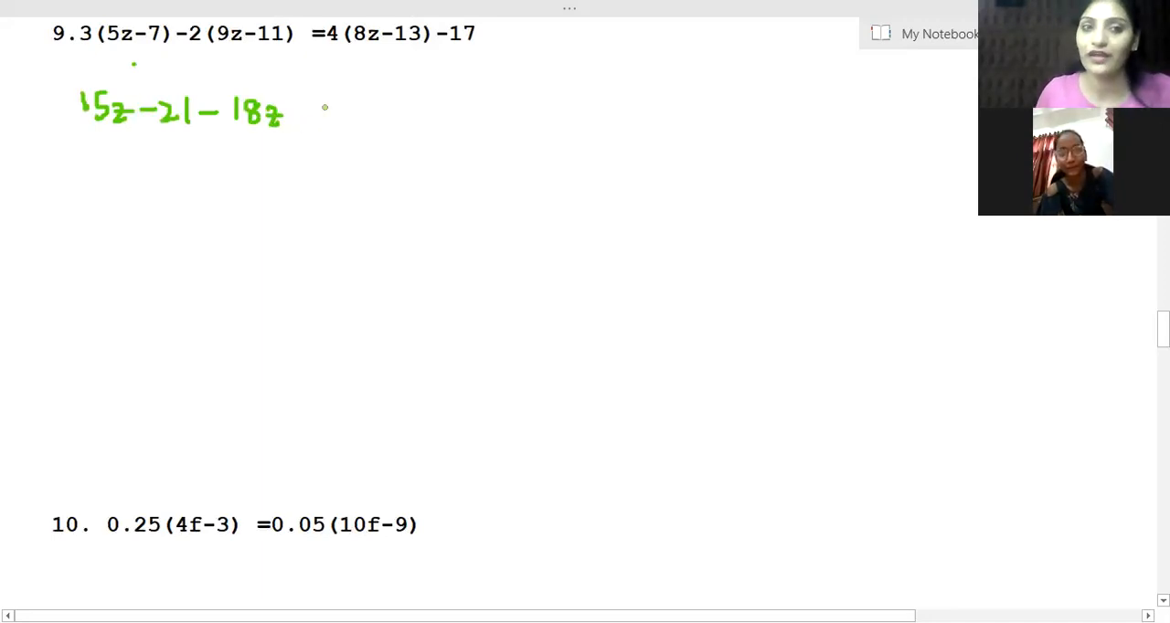
{"action": "left_click_drag", "start_coordinate": [293, 115], "coordinate": [365, 119]}
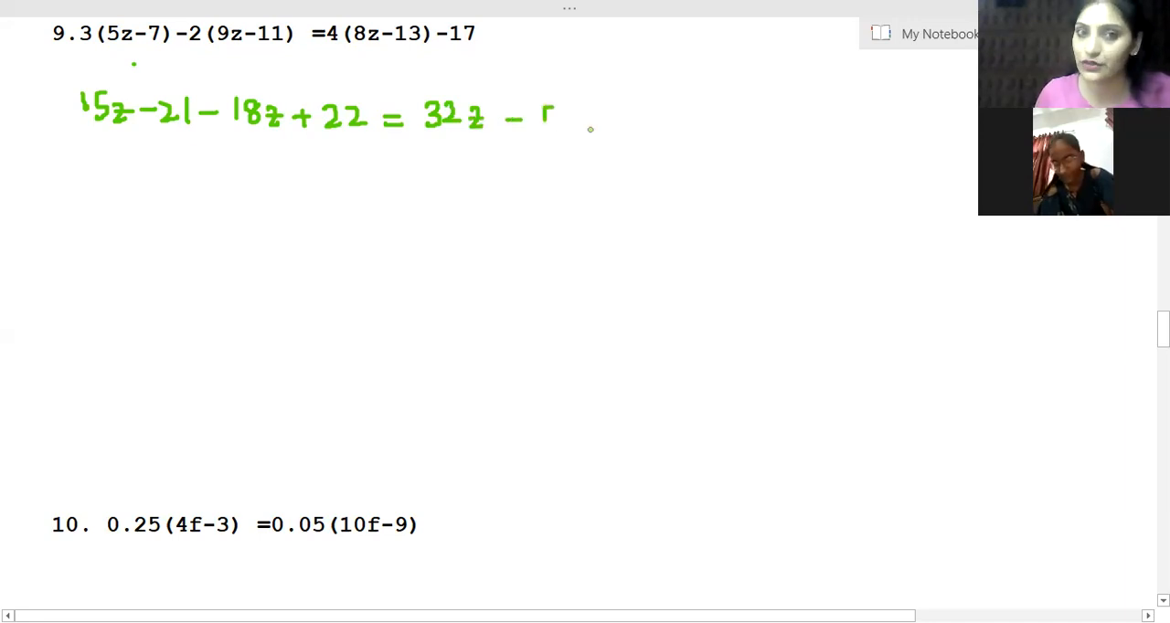
{"action": "left_click_drag", "start_coordinate": [549, 119], "coordinate": [649, 119]}
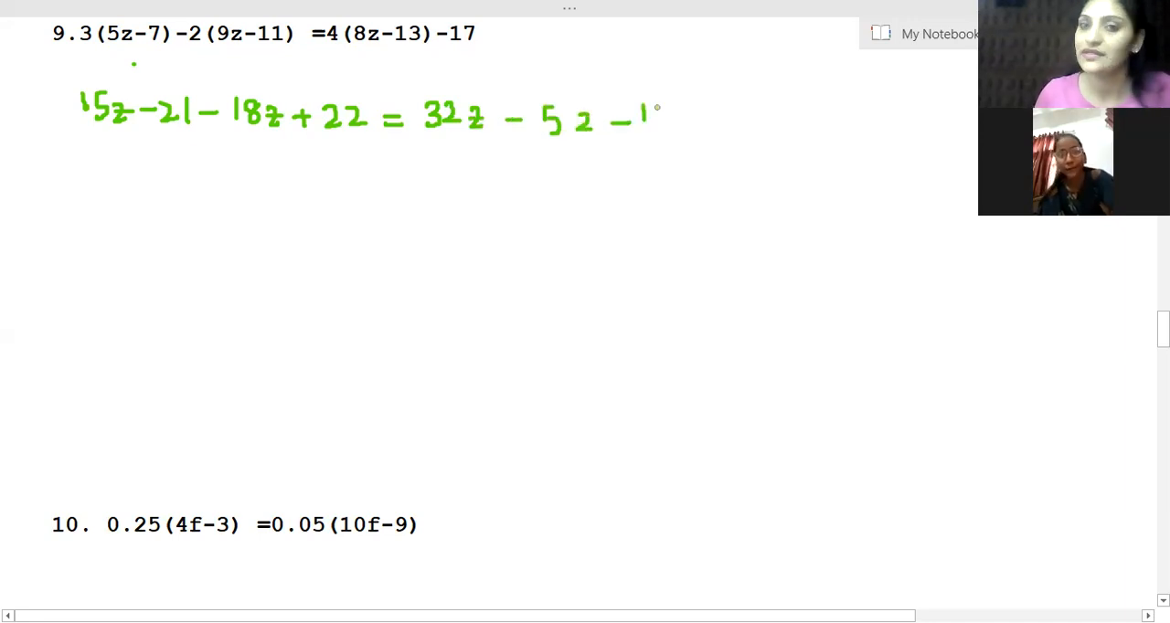
{"action": "type", "text": "17"}
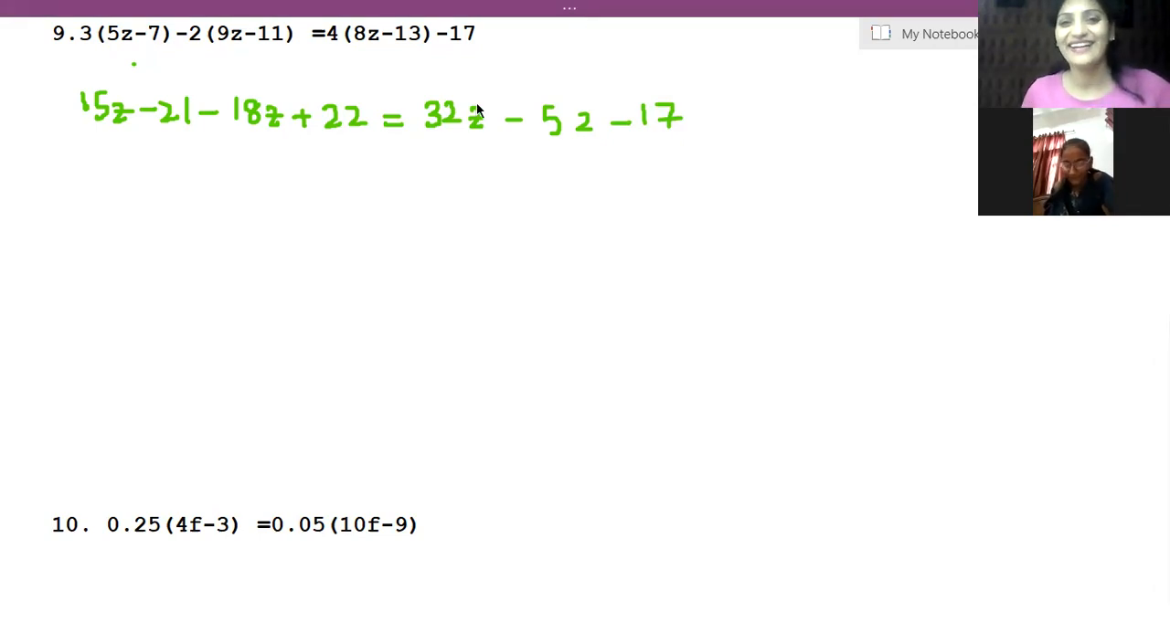
{"action": "mouse_move", "coordinate": [232, 219]}
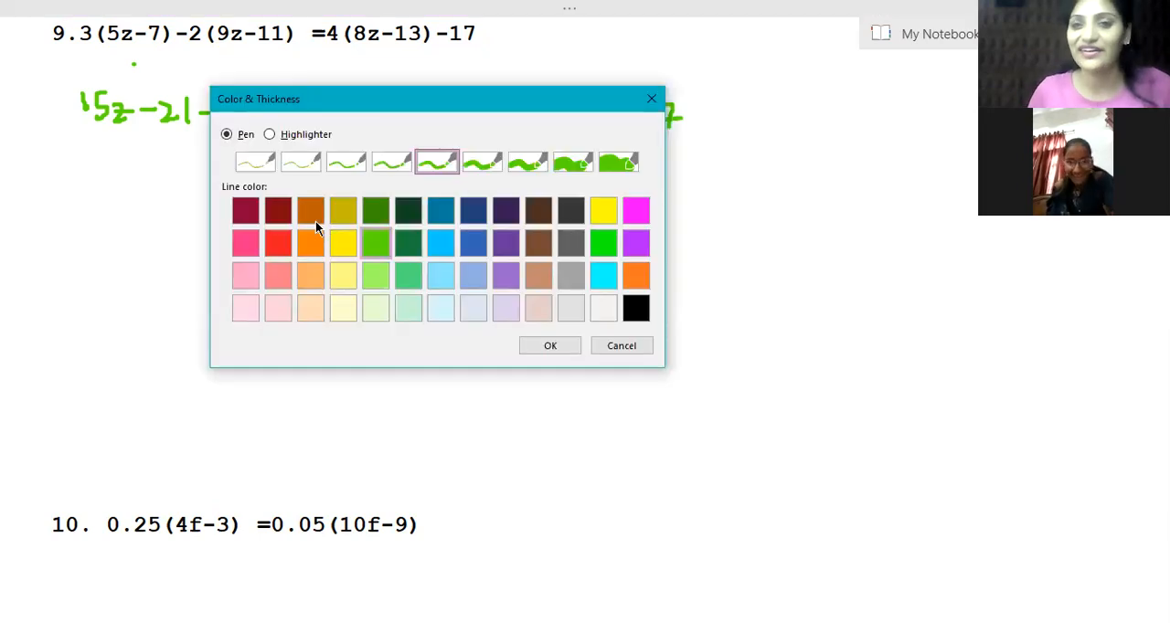
Pick the dark orange swatch as the pen ink colour and confirm
{"action": "left_click", "coordinate": [310, 210]}
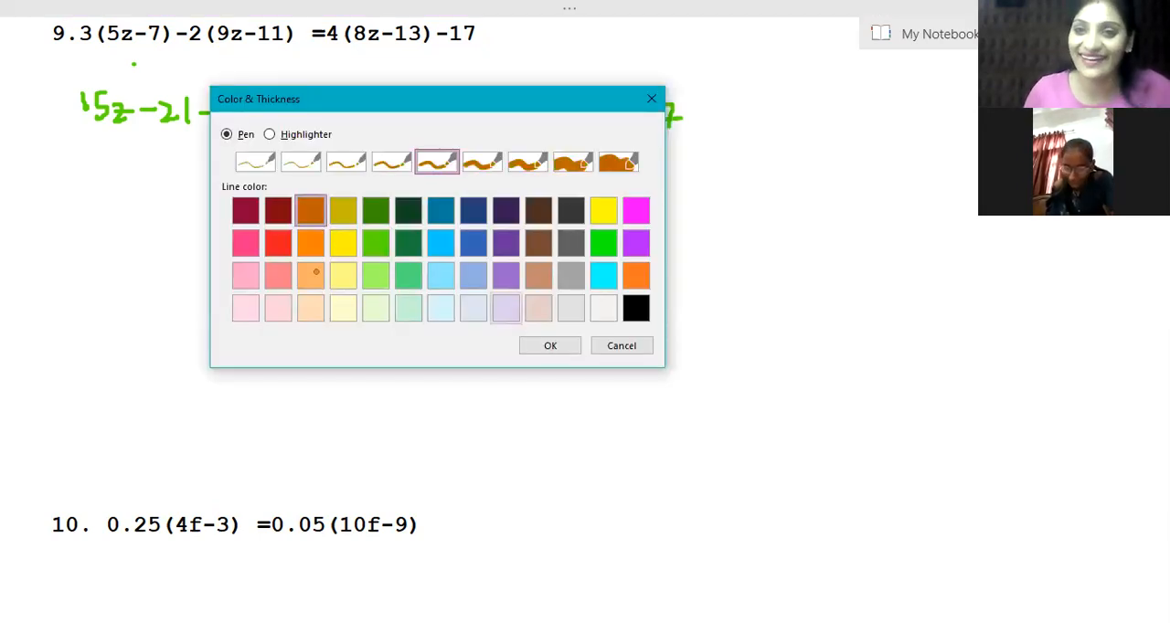
{"action": "left_click", "coordinate": [549, 345]}
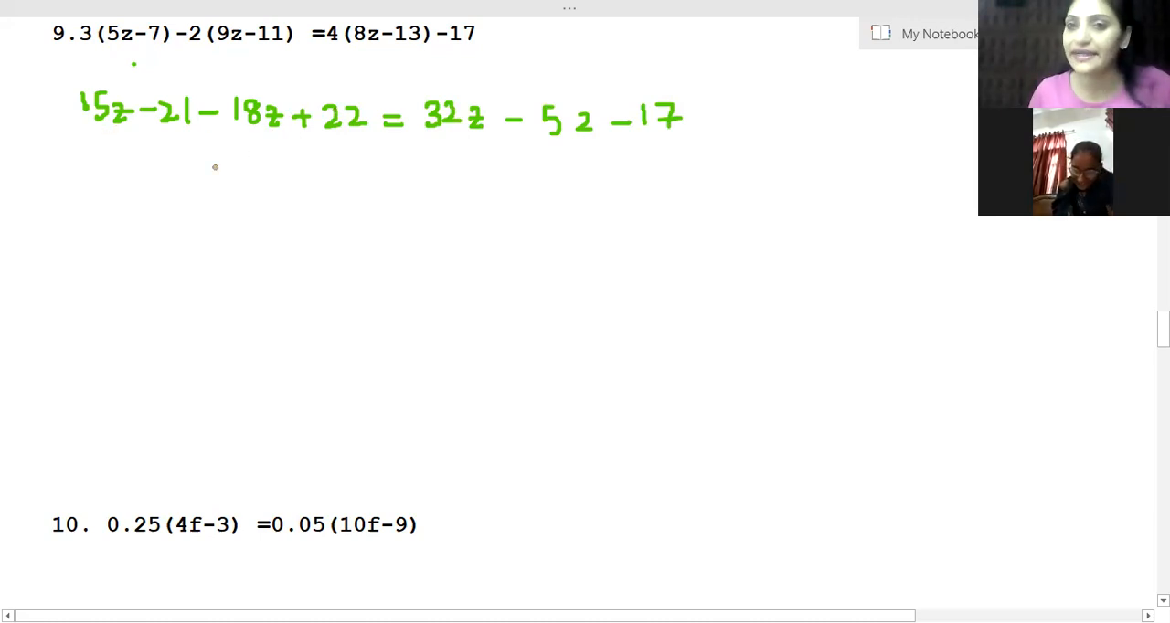
Ink −3z+1=32z−69, −3z−32z=−69−1, +35z=+70, z=70/35=2, and ∴ z = 2 Ans
{"action": "left_click_drag", "start_coordinate": [151, 164], "coordinate": [197, 164]}
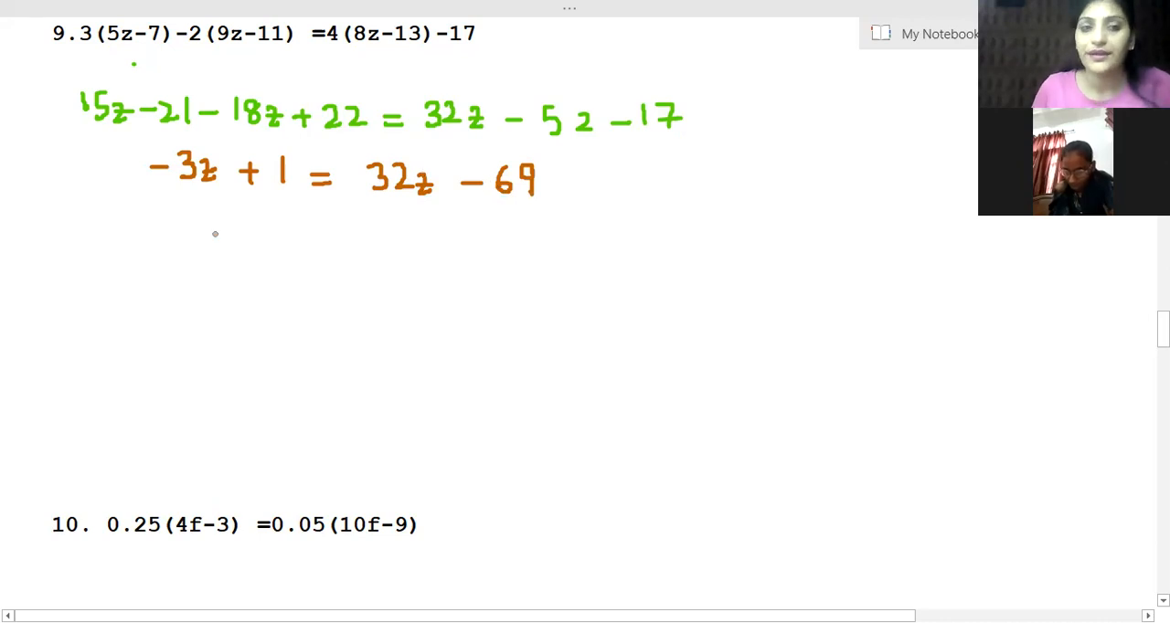
{"action": "left_click_drag", "start_coordinate": [178, 237], "coordinate": [251, 237]}
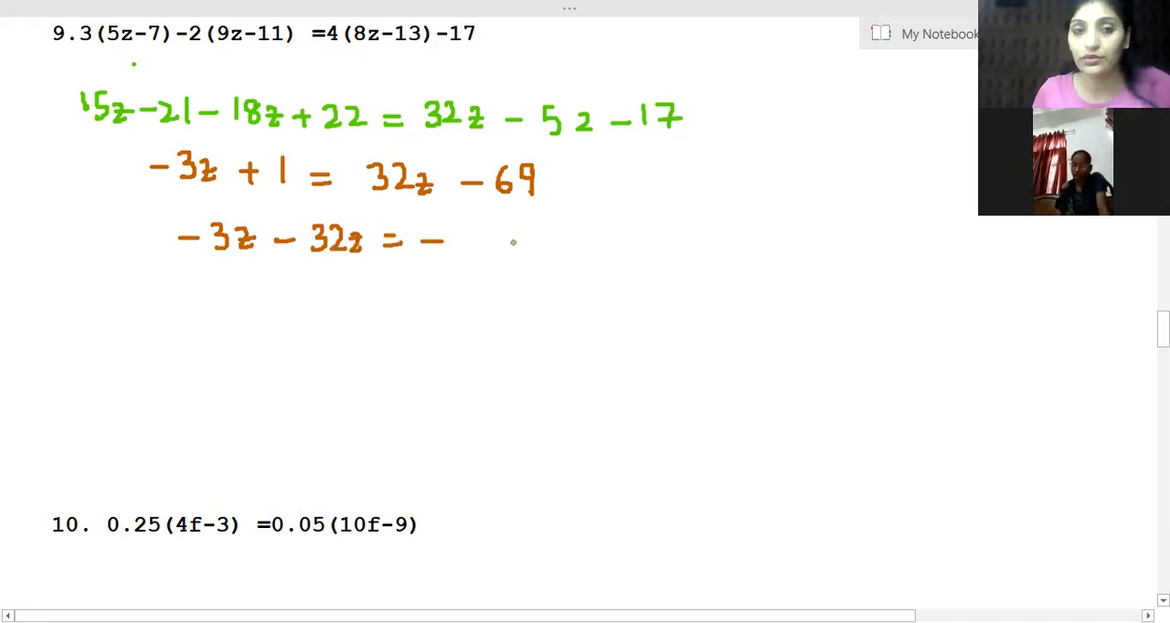
{"action": "type", "text": "69 -1"}
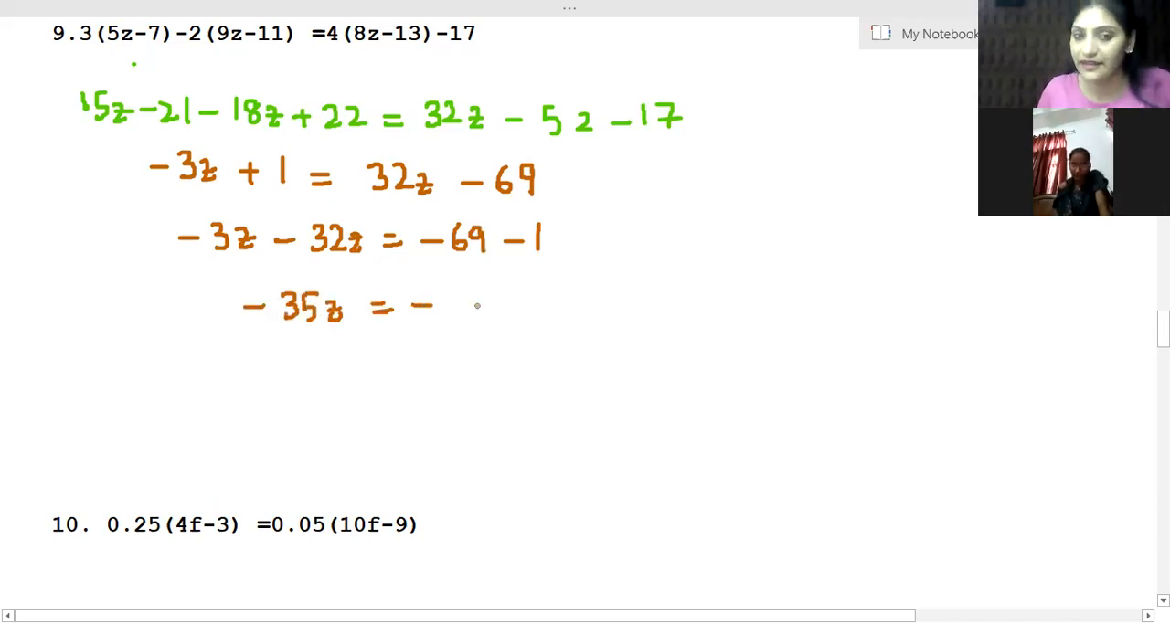
{"action": "type", "text": "70"}
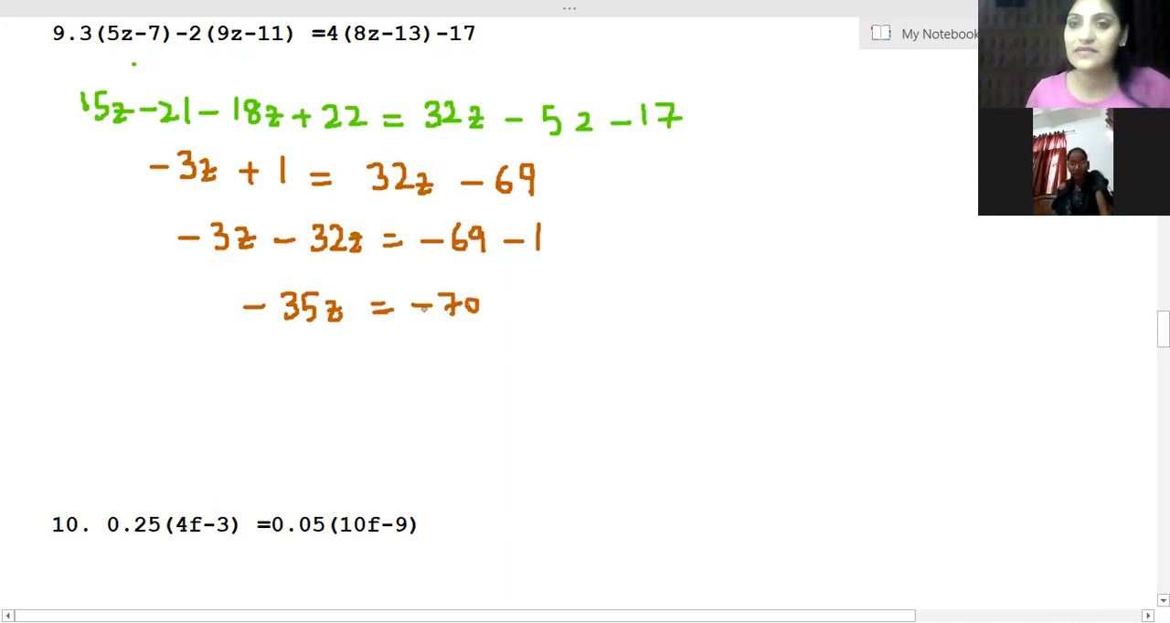
{"action": "mouse_move", "coordinate": [403, 335]}
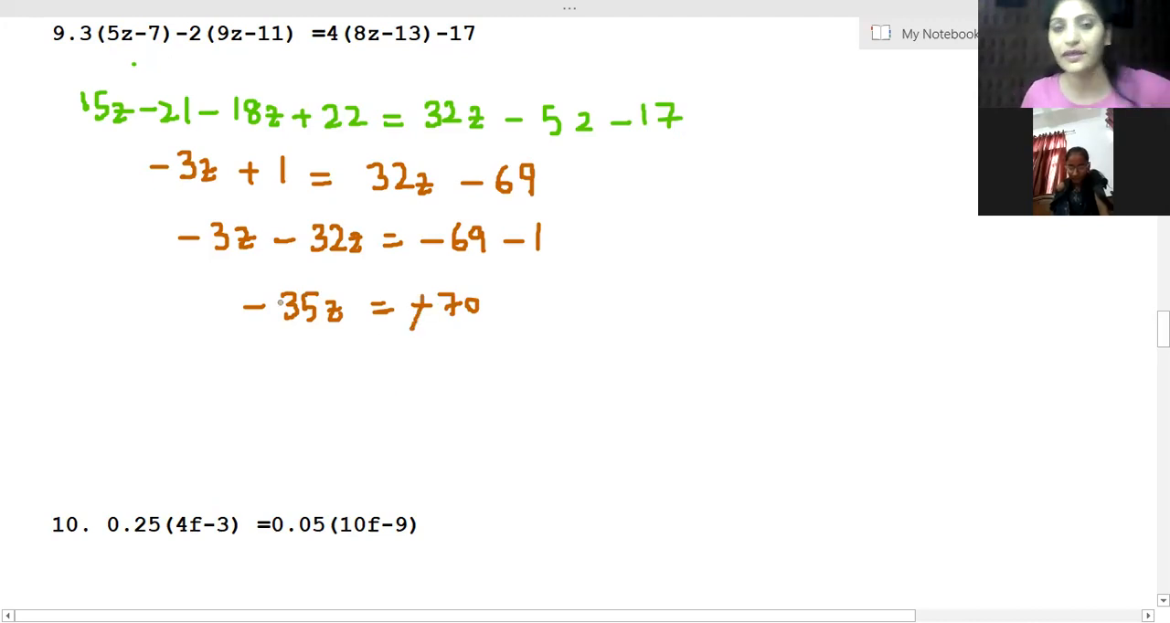
{"action": "left_click", "coordinate": [252, 306]}
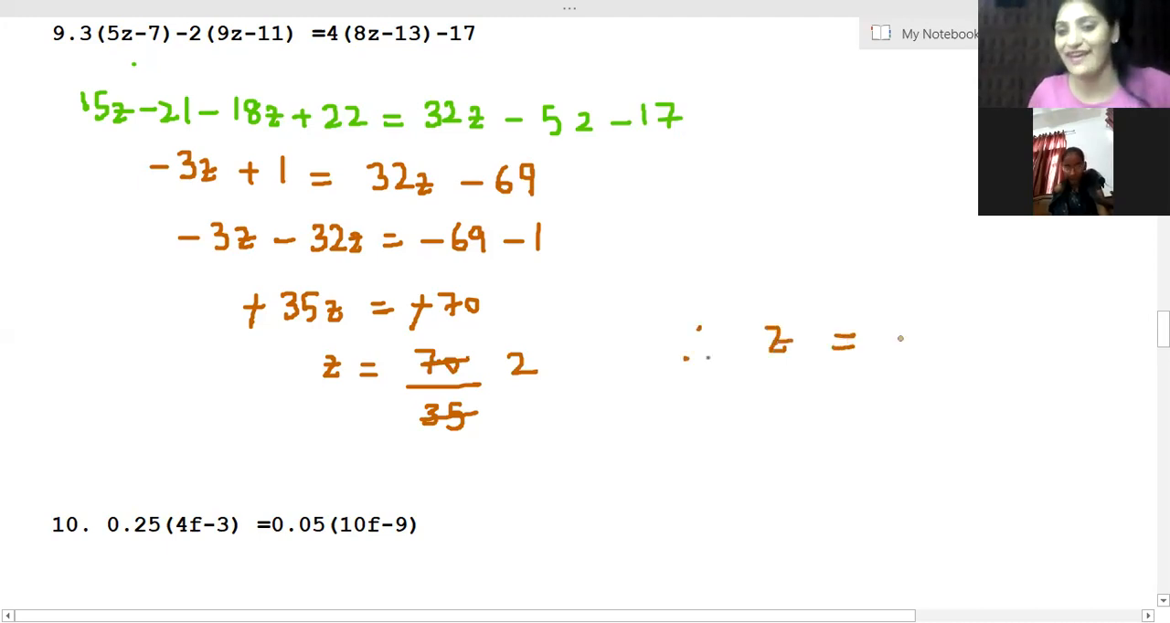
{"action": "left_click_drag", "start_coordinate": [905, 325], "coordinate": [969, 420]}
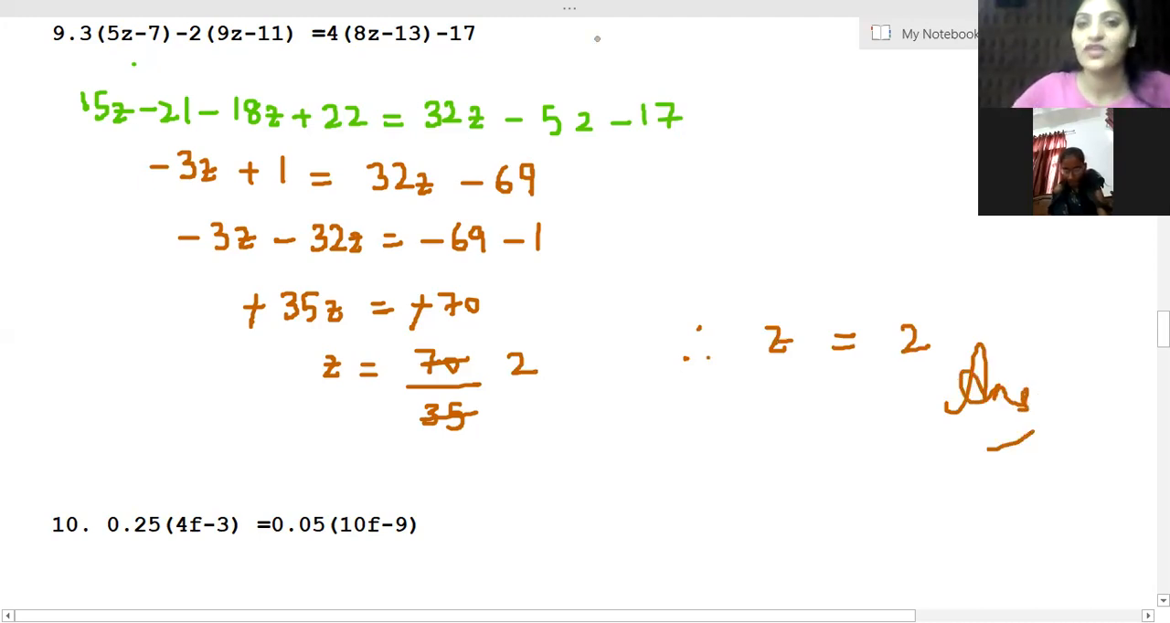
{"action": "mouse_move", "coordinate": [557, 17]}
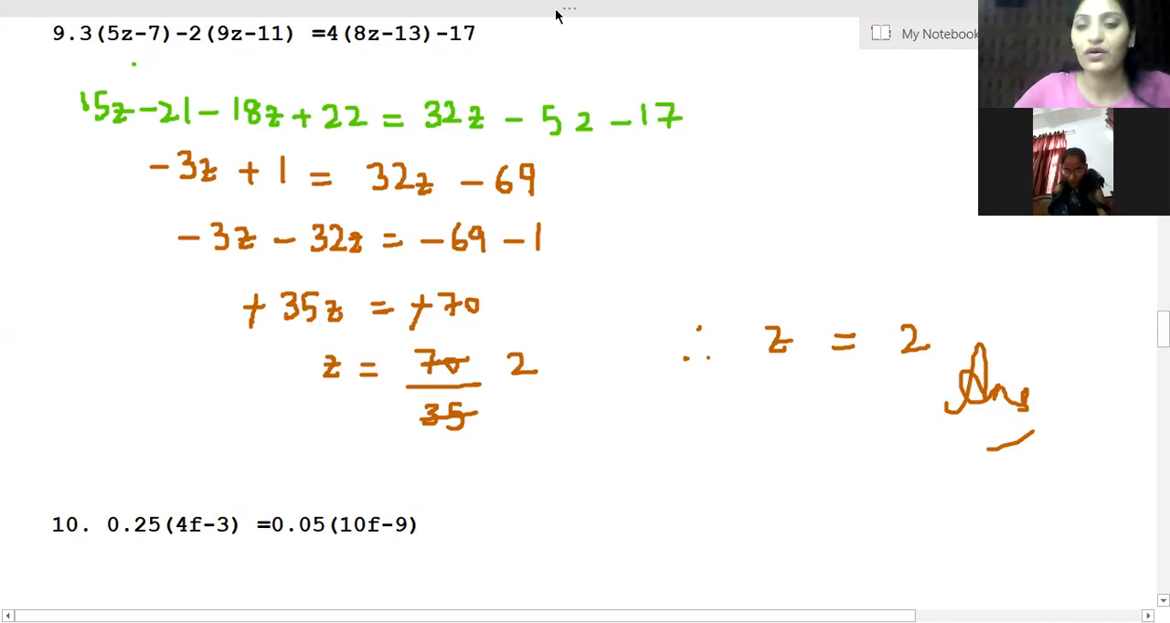
{"action": "mouse_move", "coordinate": [592, 201]}
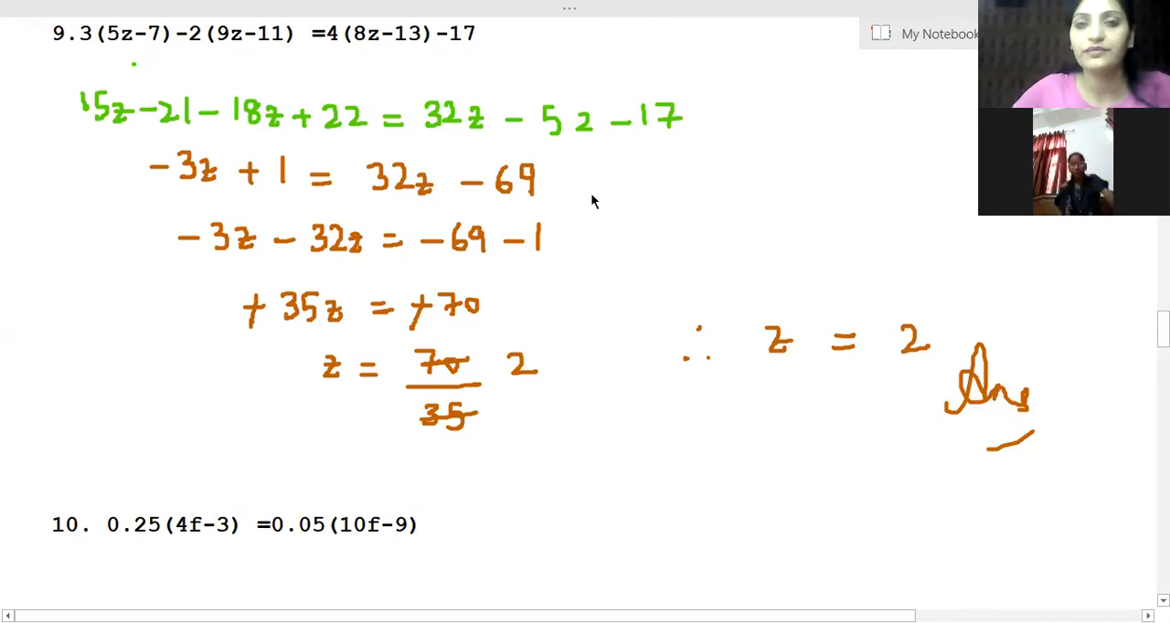
{"action": "mouse_move", "coordinate": [588, 305]}
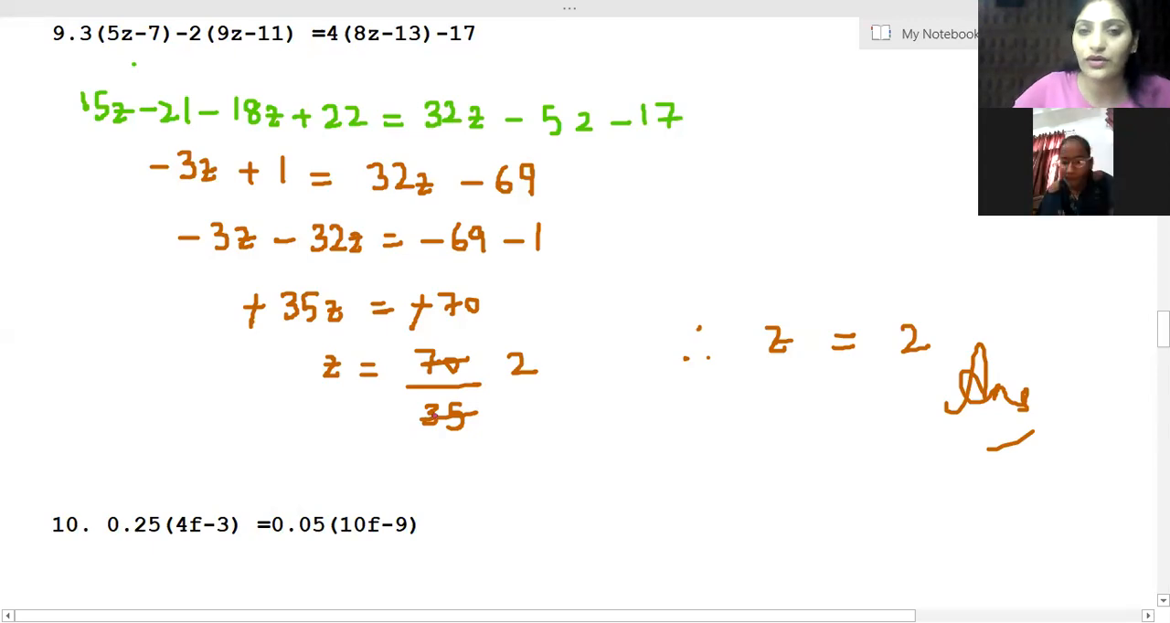
Scroll down to question 10, 0.25(4f−3) = 0.05(10f−9)
{"action": "scroll", "scroll_direction": "down", "scroll_amount": 3}
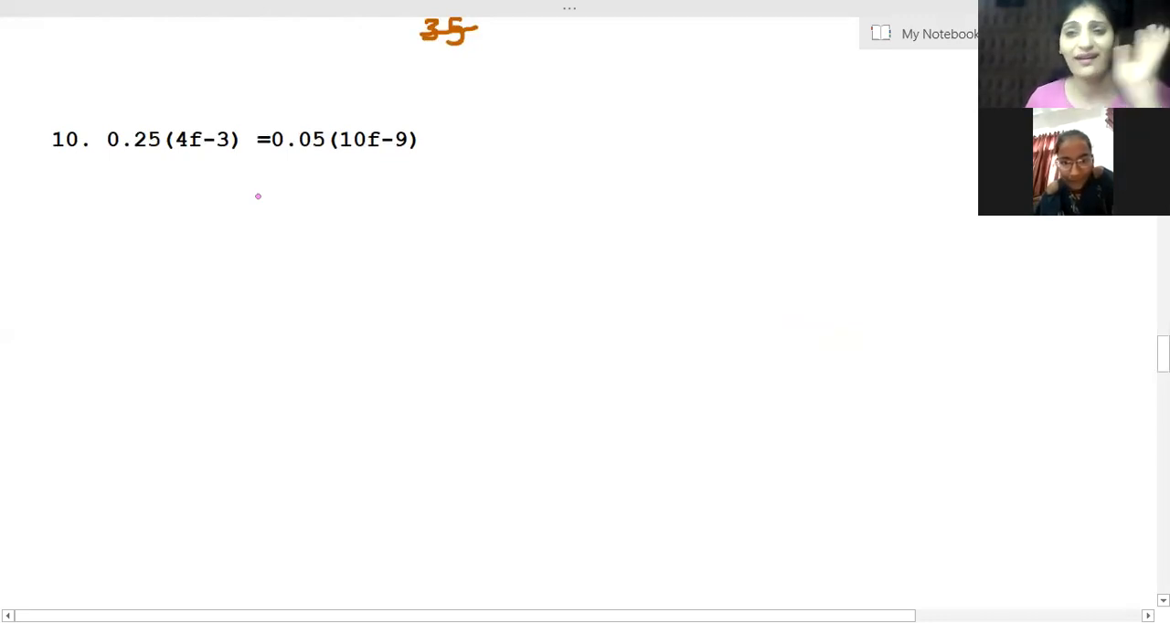
{"action": "mouse_move", "coordinate": [217, 183]}
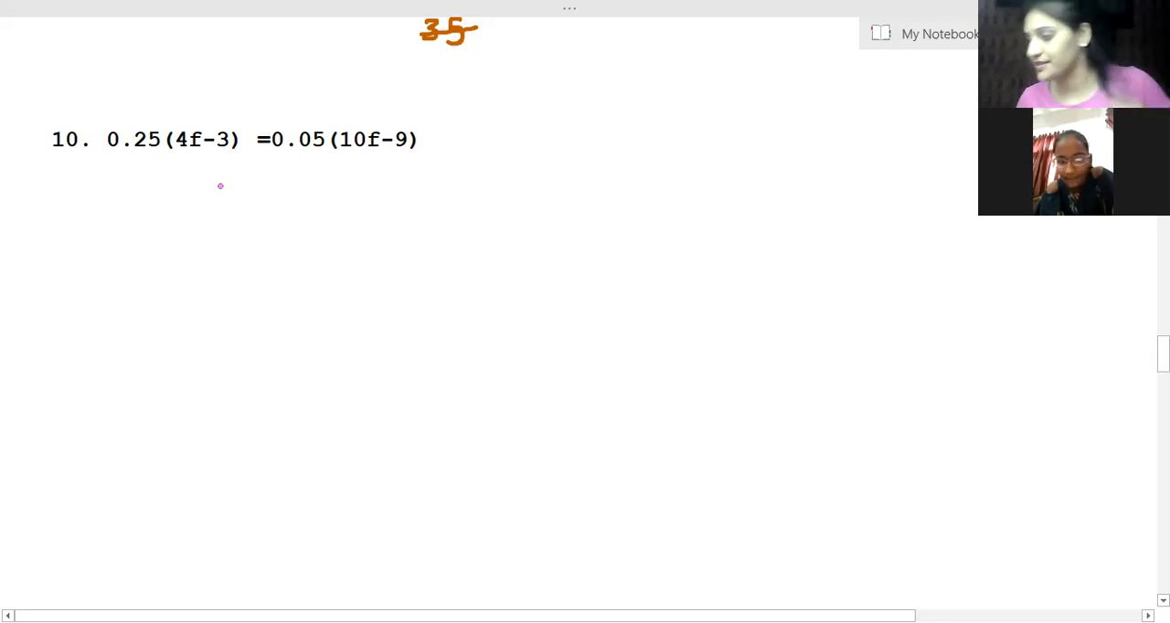
{"action": "mouse_move", "coordinate": [150, 152]}
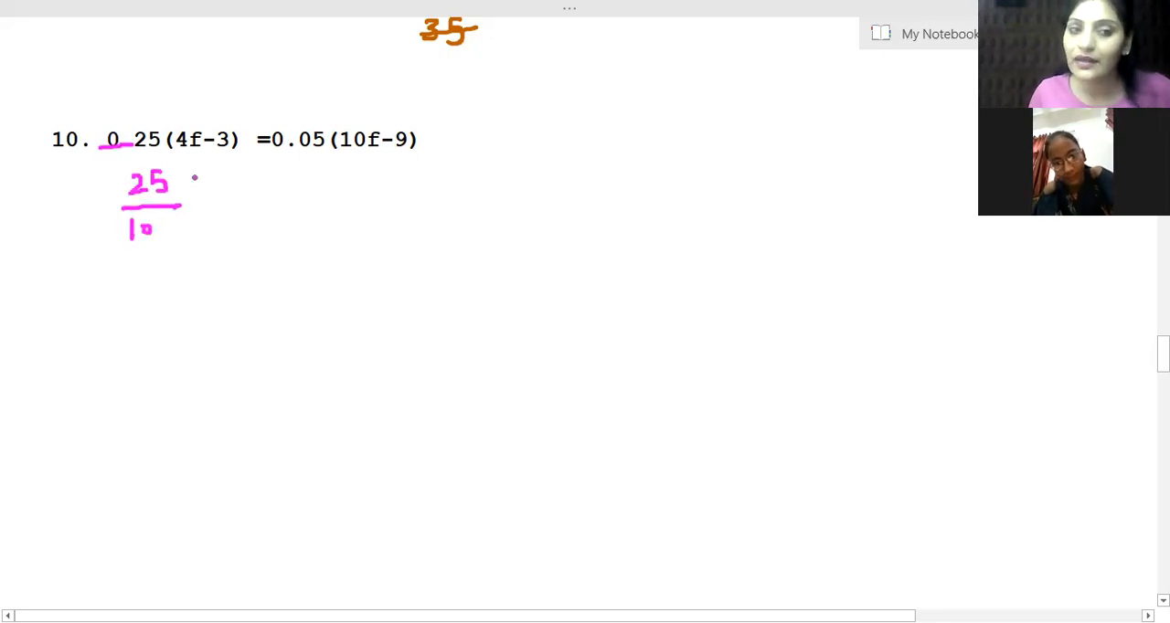
Write 25/100(4f−3) = 5/100(10f−9) in pink and strike out the 100 denominators
{"action": "left_click_drag", "start_coordinate": [183, 183], "coordinate": [215, 187]}
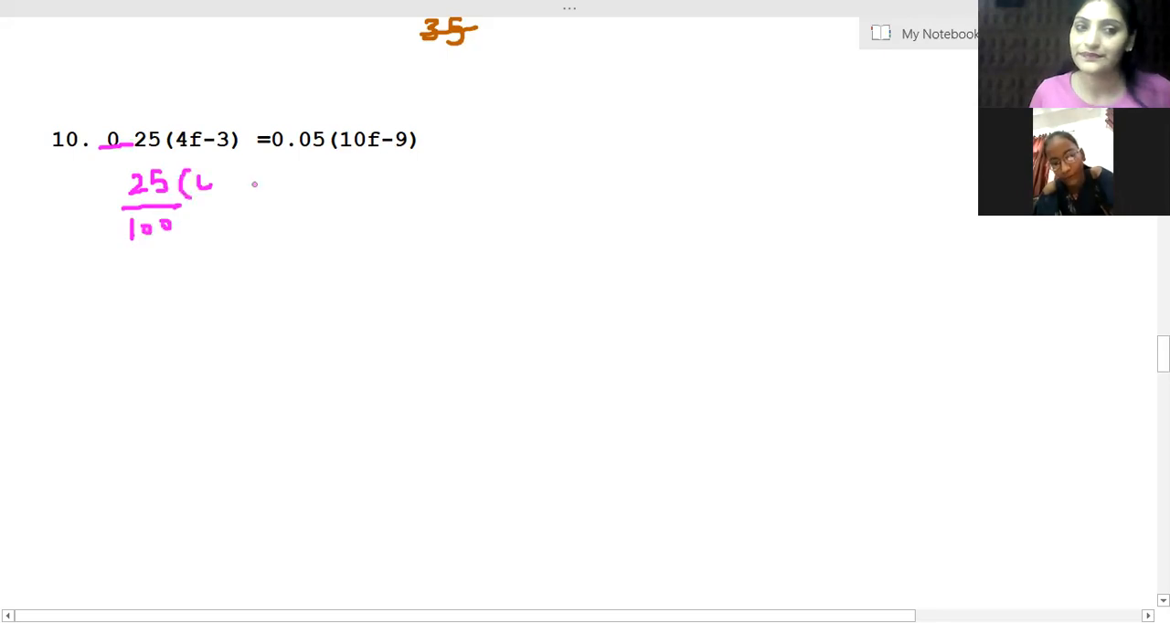
{"action": "left_click_drag", "start_coordinate": [215, 183], "coordinate": [293, 187]}
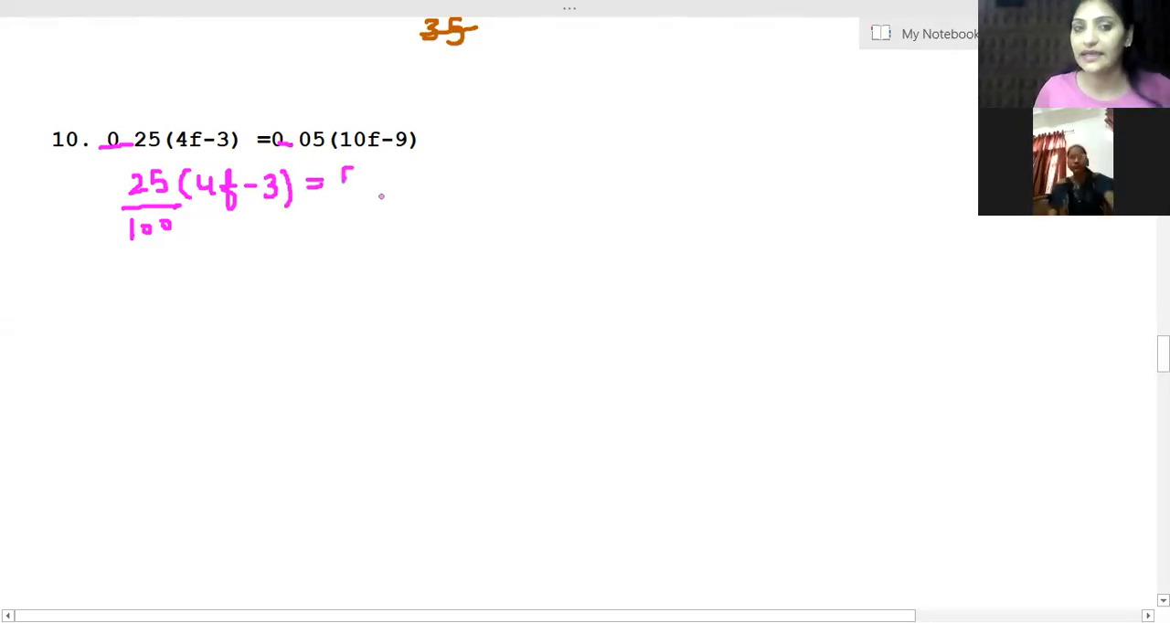
{"action": "left_click_drag", "start_coordinate": [343, 174], "coordinate": [352, 219]}
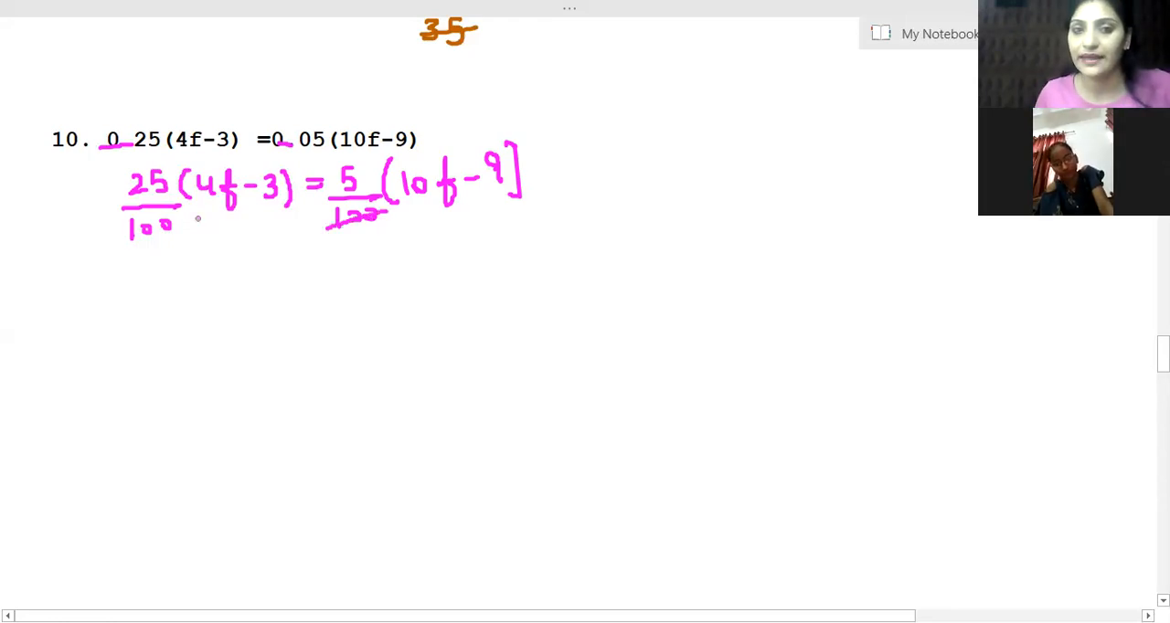
{"action": "left_click_drag", "start_coordinate": [128, 224], "coordinate": [192, 219]}
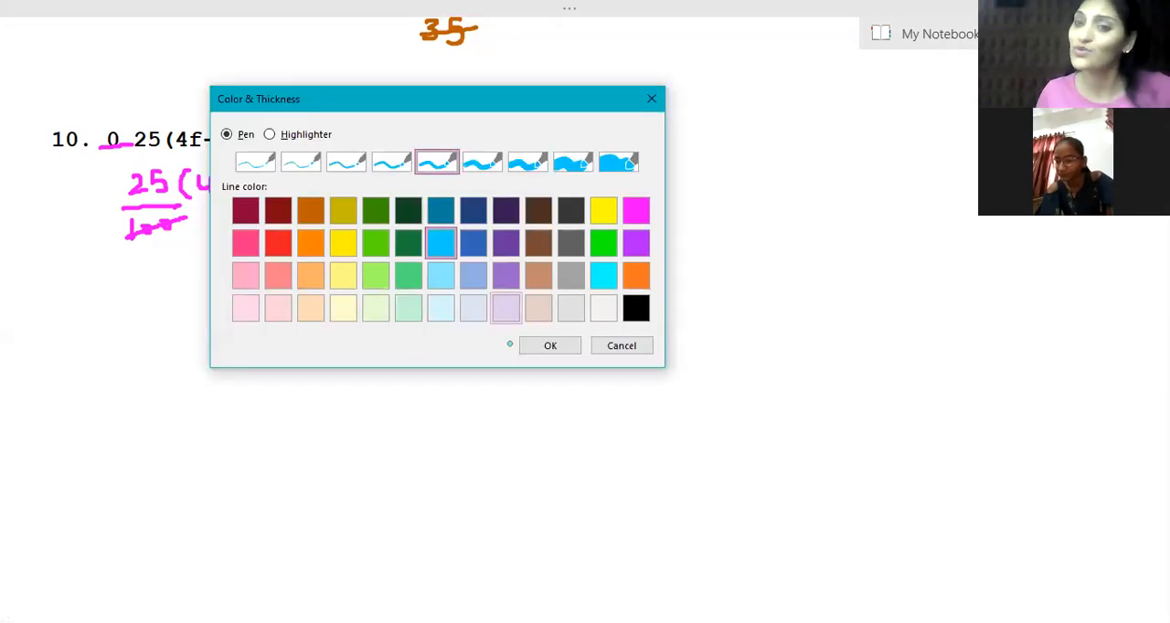
Switch to light blue ink and write the steps from 100f − 75 down to 50f = 30
{"action": "left_click", "coordinate": [549, 346]}
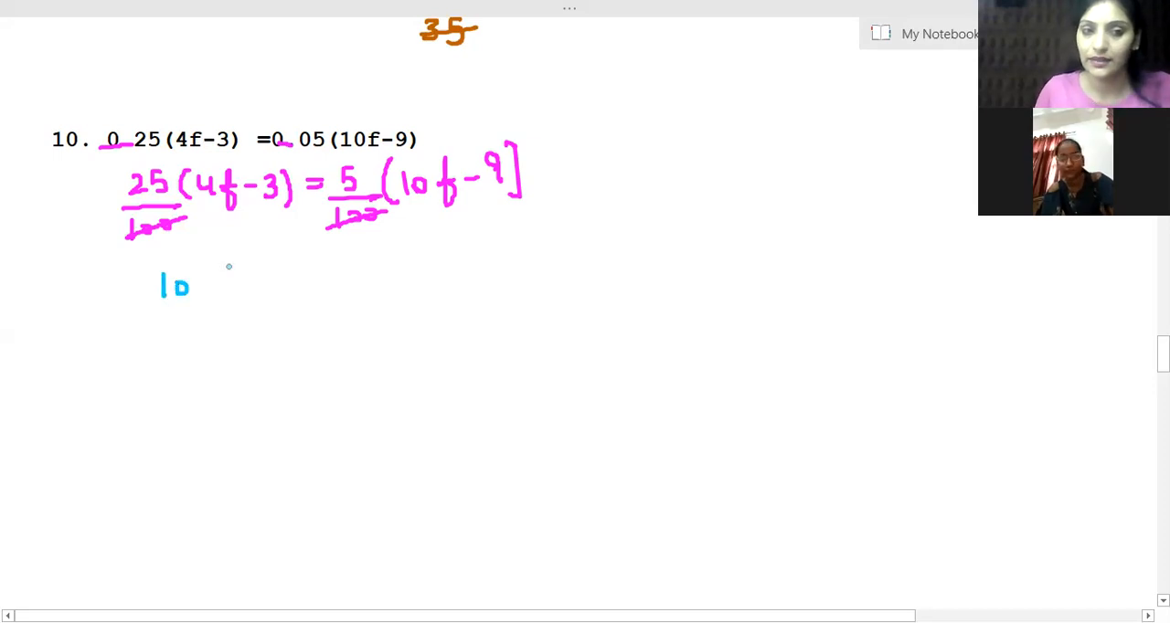
{"action": "left_click_drag", "start_coordinate": [183, 283], "coordinate": [302, 283]}
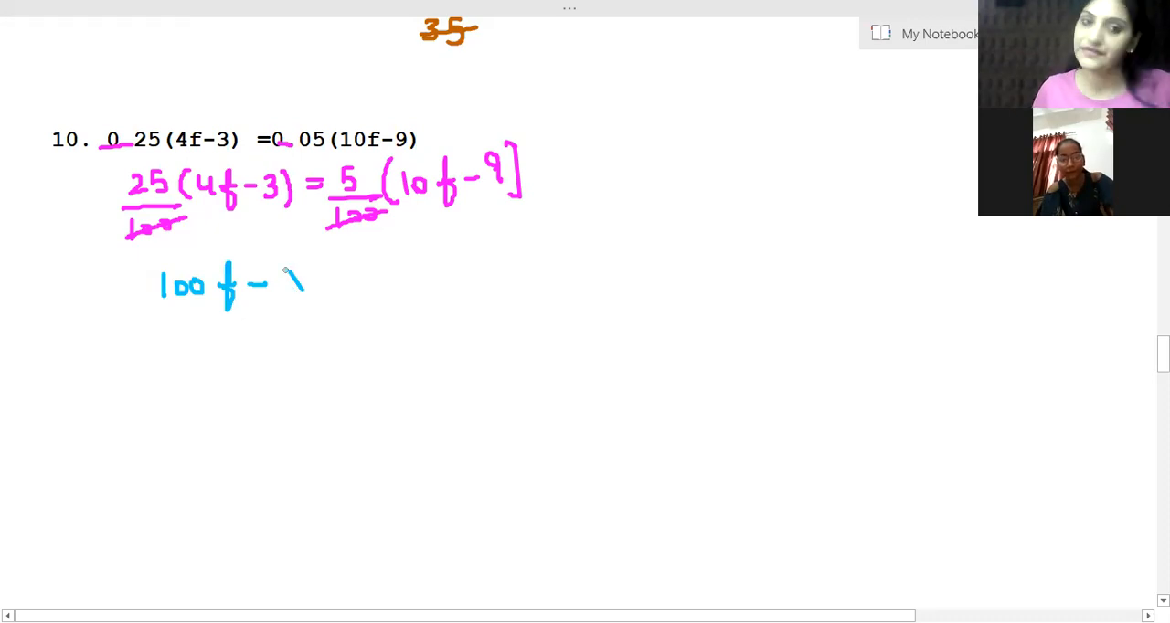
{"action": "left_click_drag", "start_coordinate": [292, 269], "coordinate": [311, 302]}
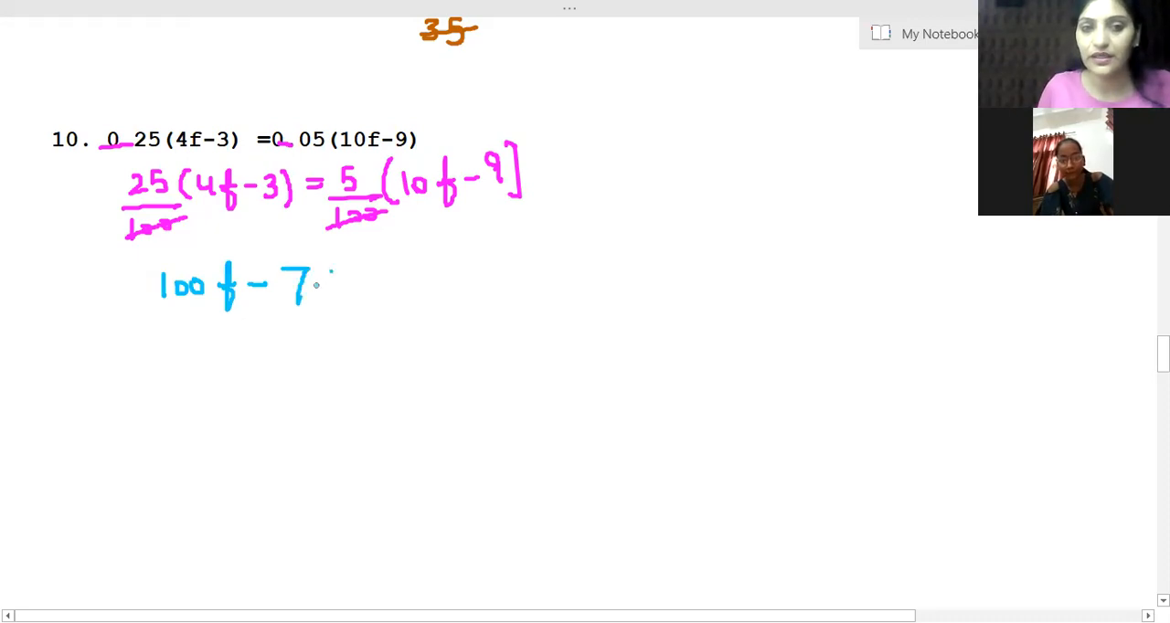
{"action": "left_click_drag", "start_coordinate": [311, 283], "coordinate": [374, 284]}
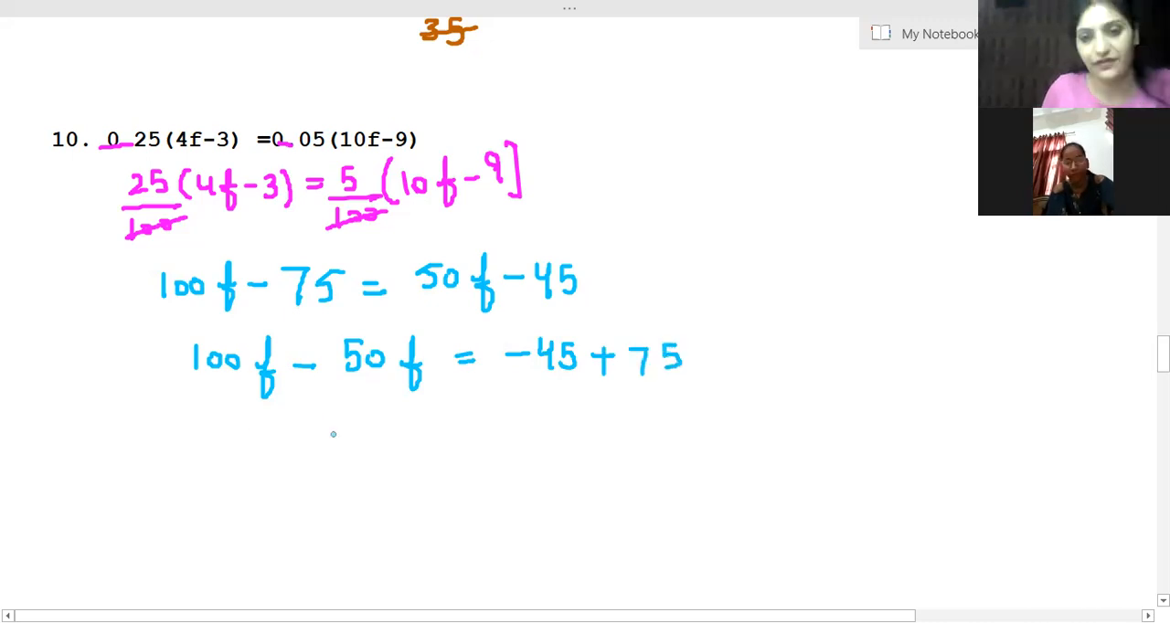
{"action": "left_click_drag", "start_coordinate": [311, 429], "coordinate": [407, 448]}
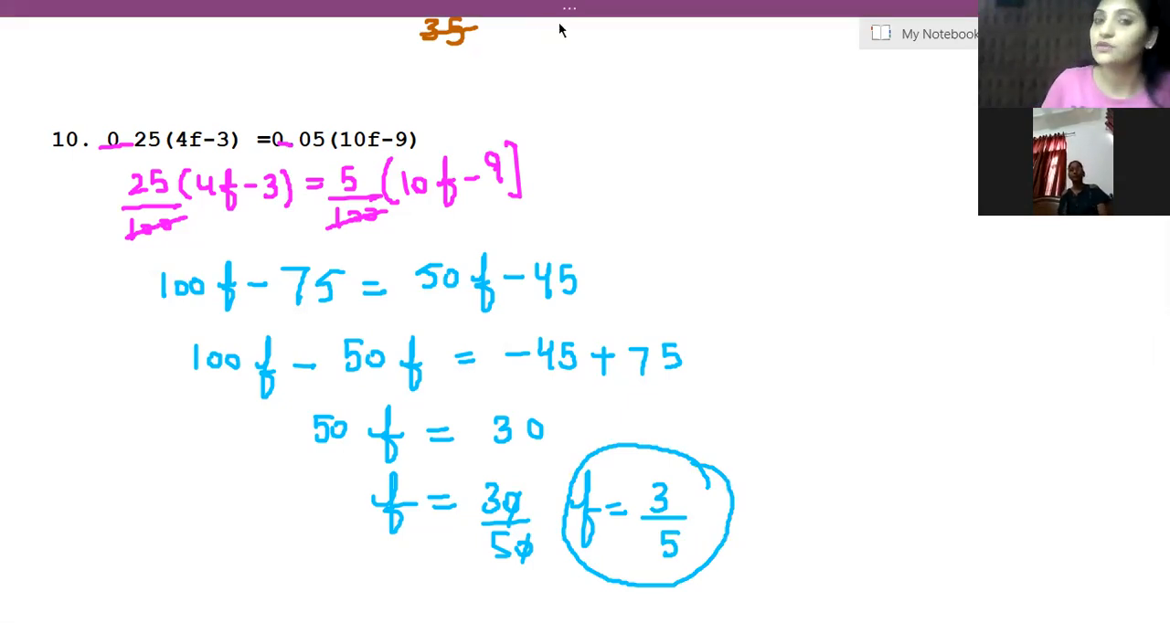
{"action": "mouse_move", "coordinate": [284, 252]}
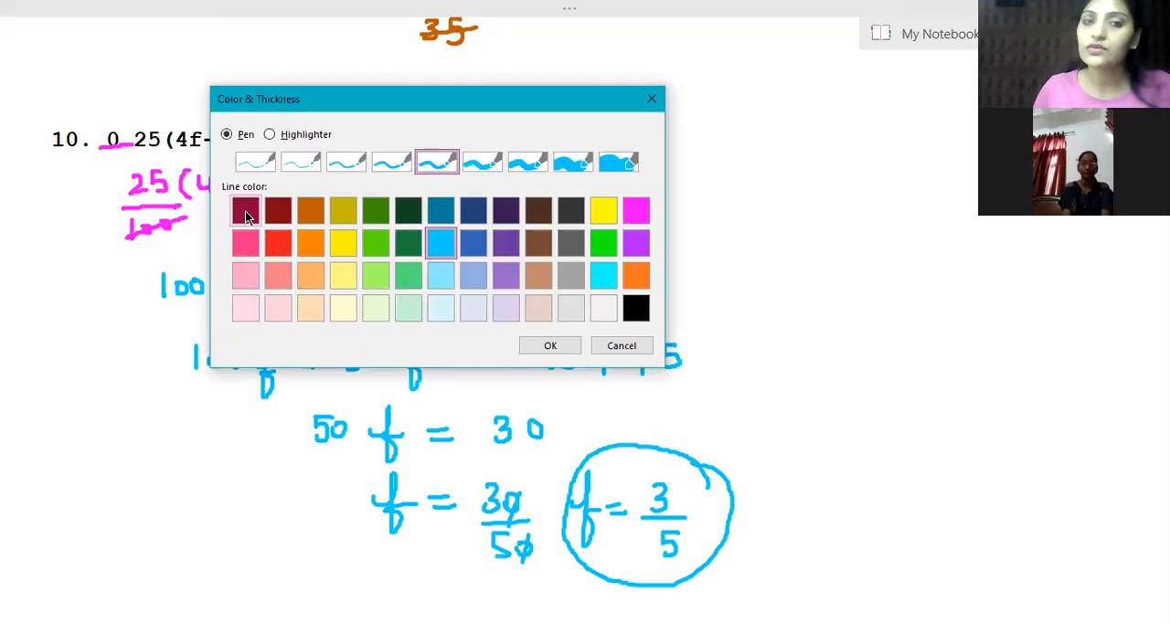
Switch to maroon ink and write (4f−3)/4 = (10f−9)/20 on the right, cross-multiplying
{"action": "left_click", "coordinate": [244, 211]}
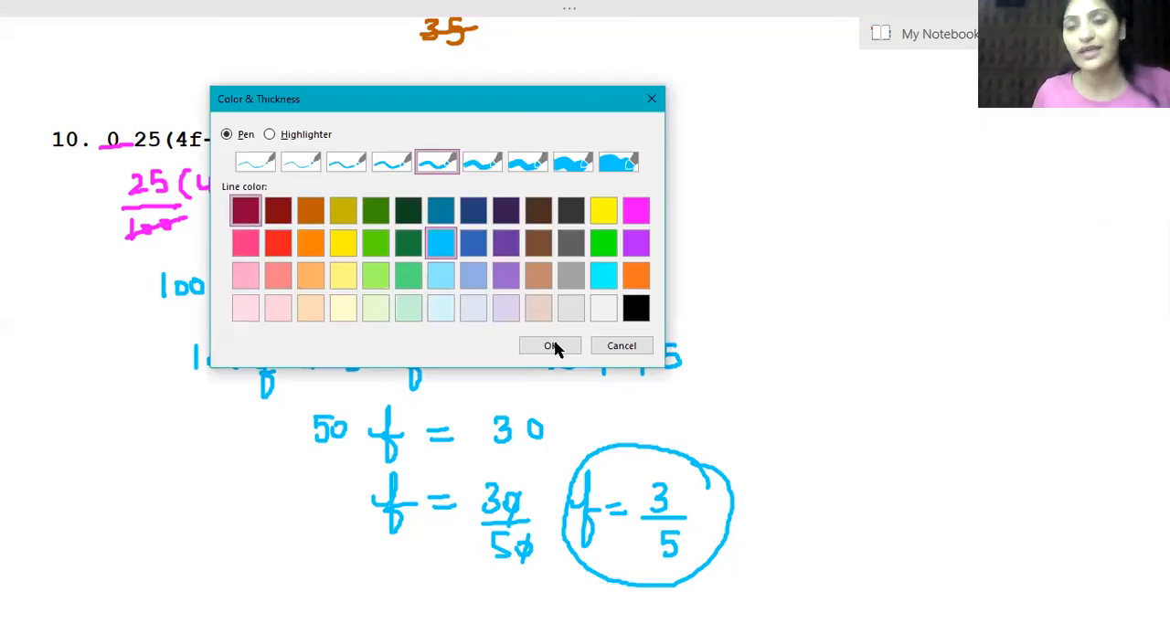
{"action": "left_click", "coordinate": [549, 346]}
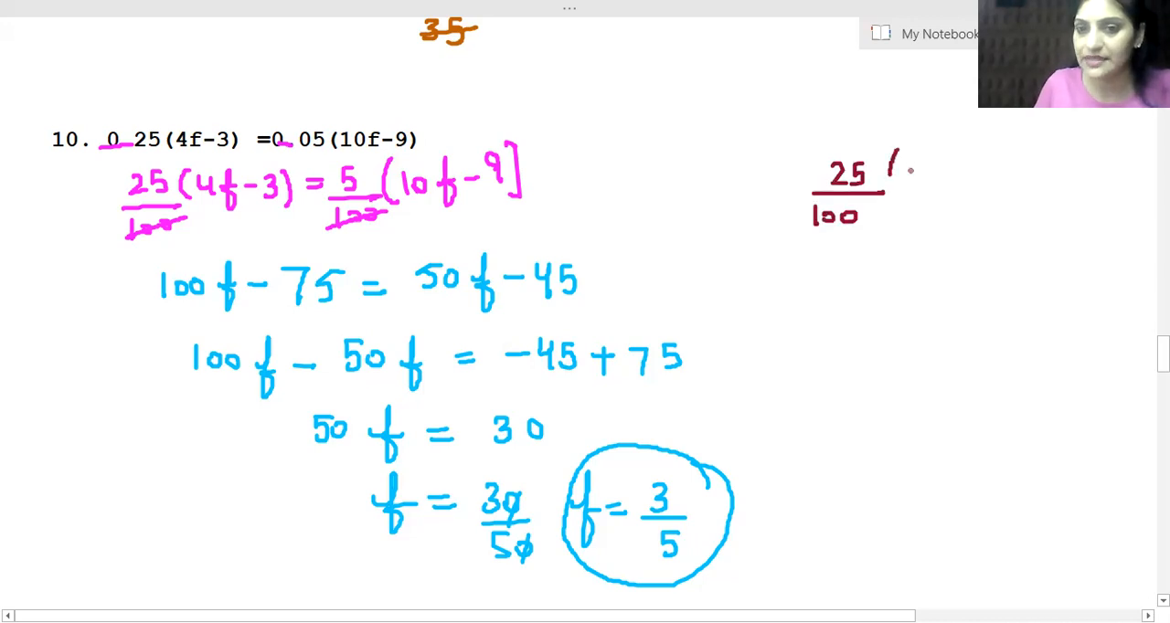
{"action": "left_click_drag", "start_coordinate": [891, 183], "coordinate": [946, 192]}
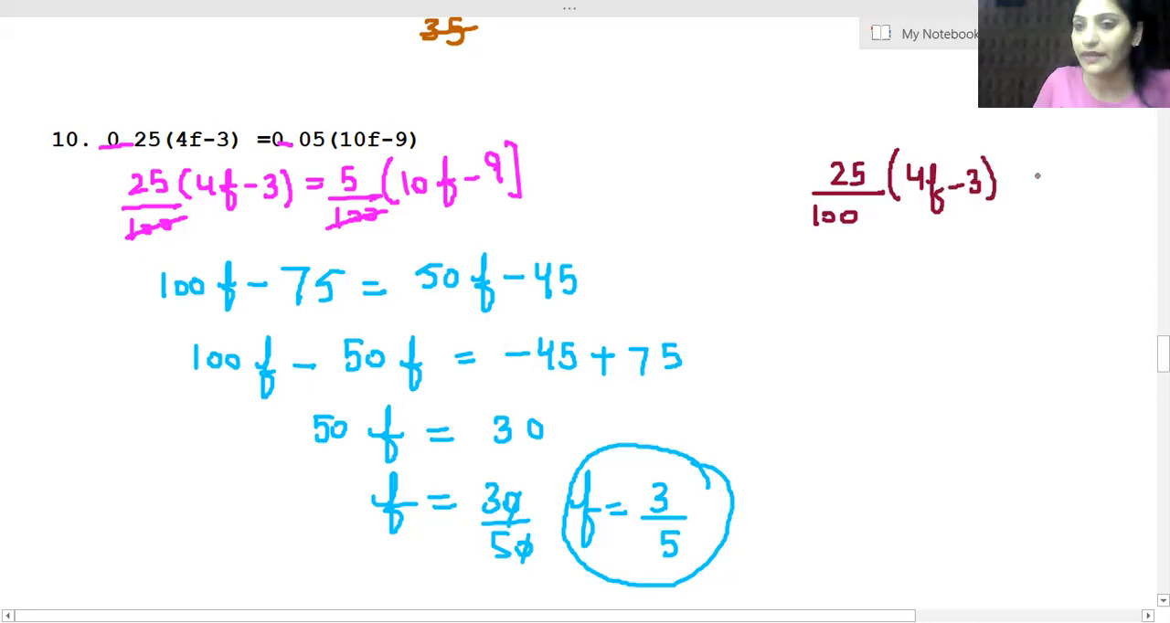
{"action": "left_click_drag", "start_coordinate": [1023, 183], "coordinate": [1056, 215]}
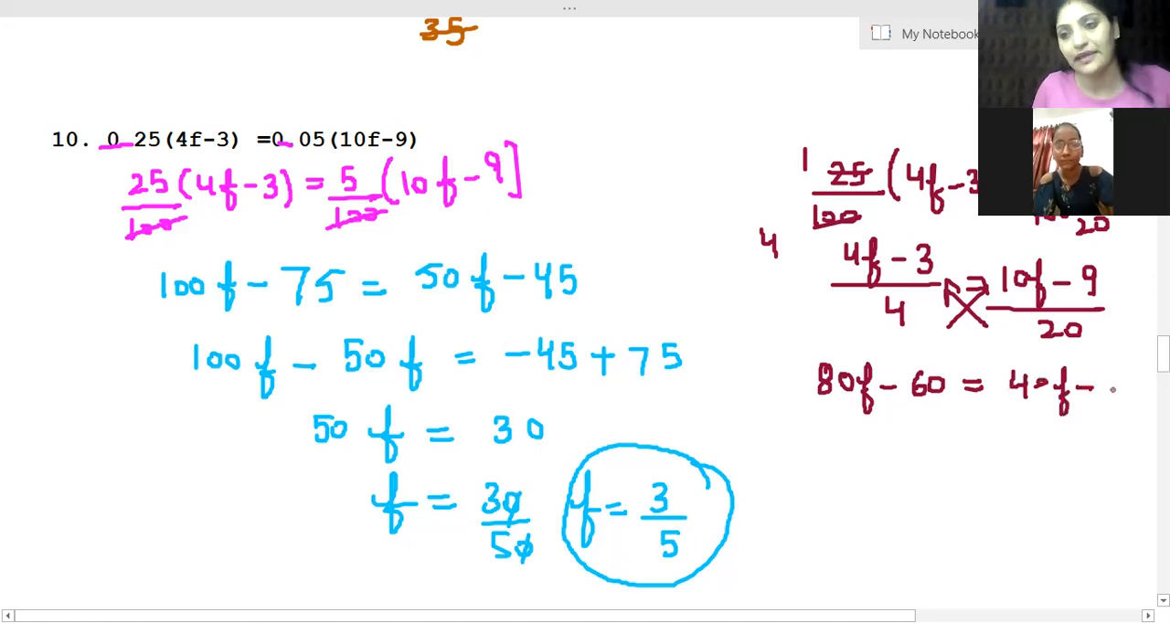
Write 80f−40f = −36+60, 40f = 24, and f = 24/40 = 3/5 in maroon
{"action": "left_click", "coordinate": [1116, 384]}
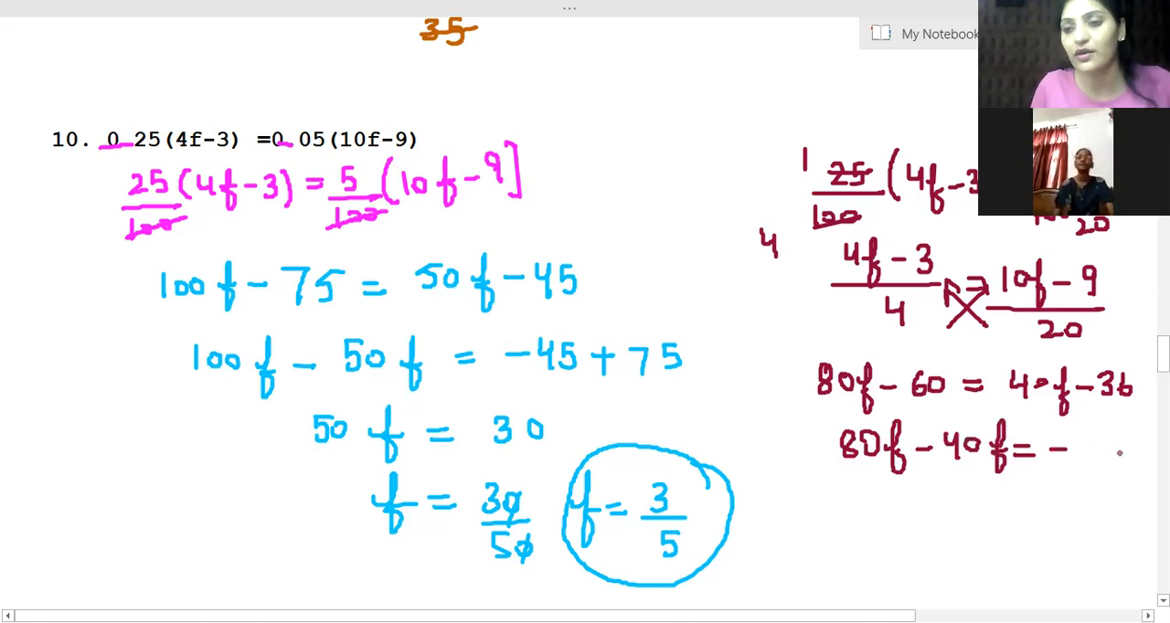
{"action": "type", "text": "36+60"}
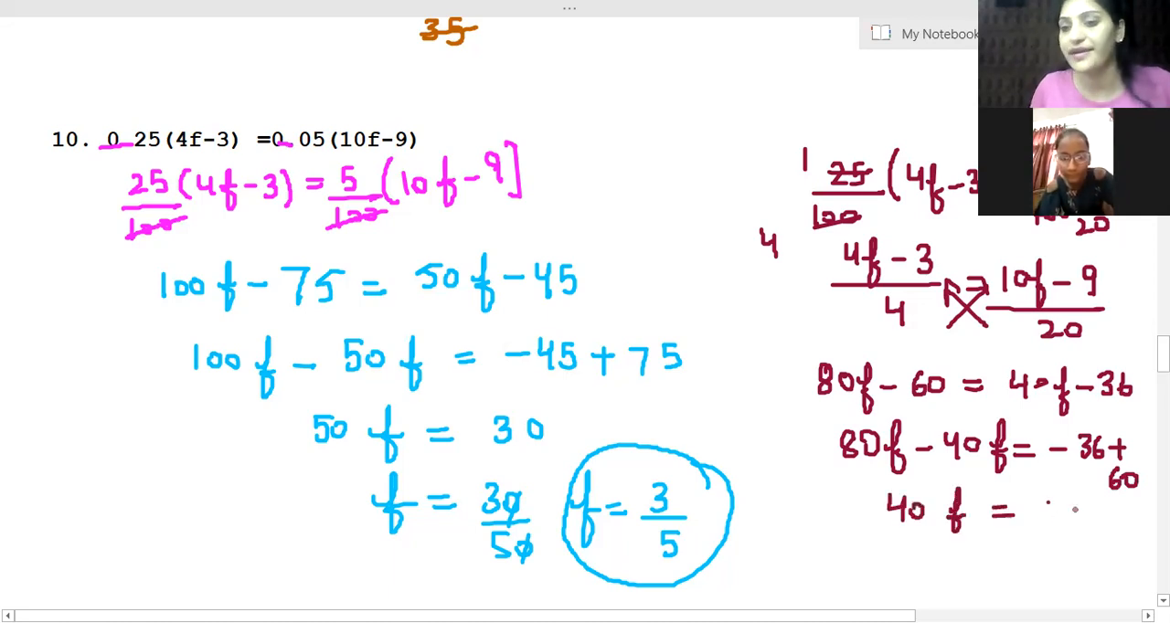
{"action": "type", "text": "24"}
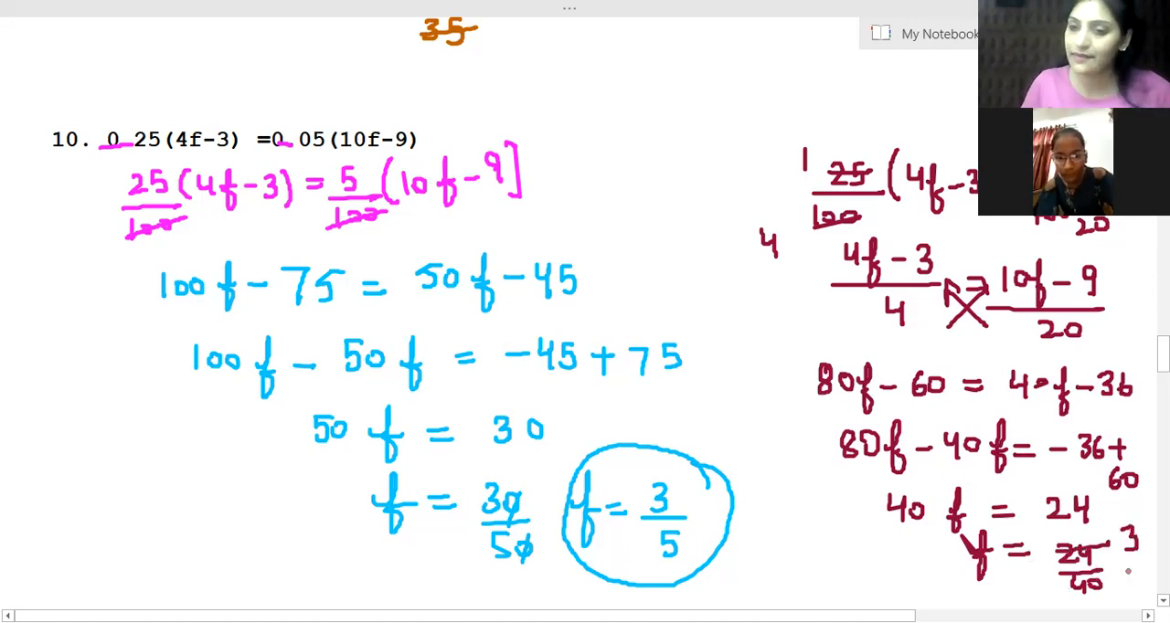
{"action": "type", "text": "5"}
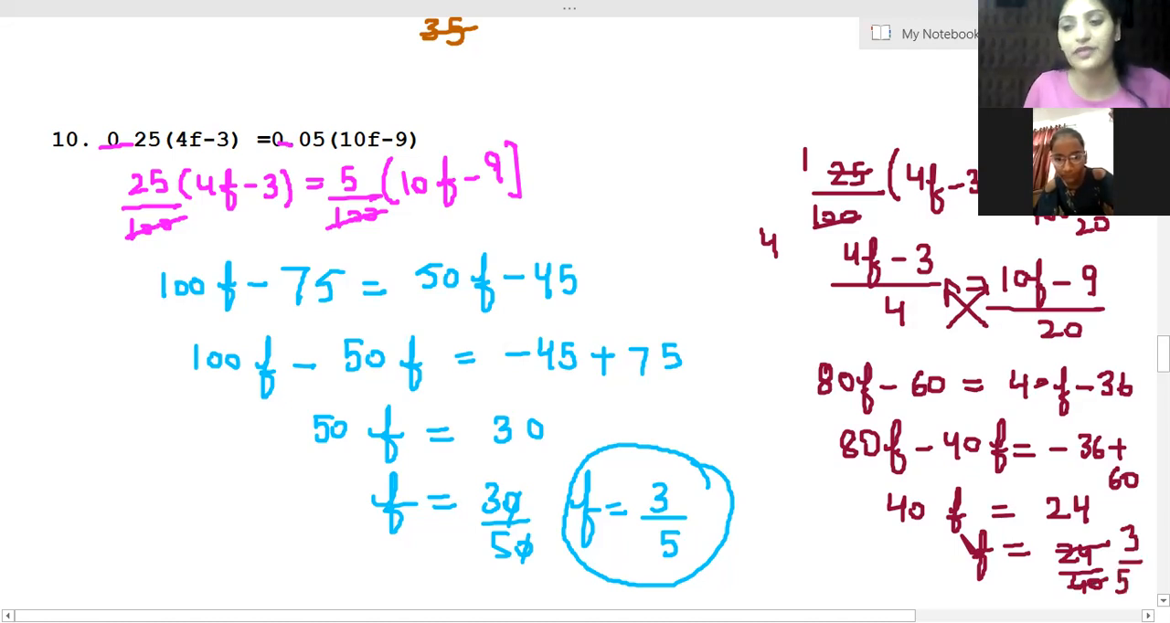